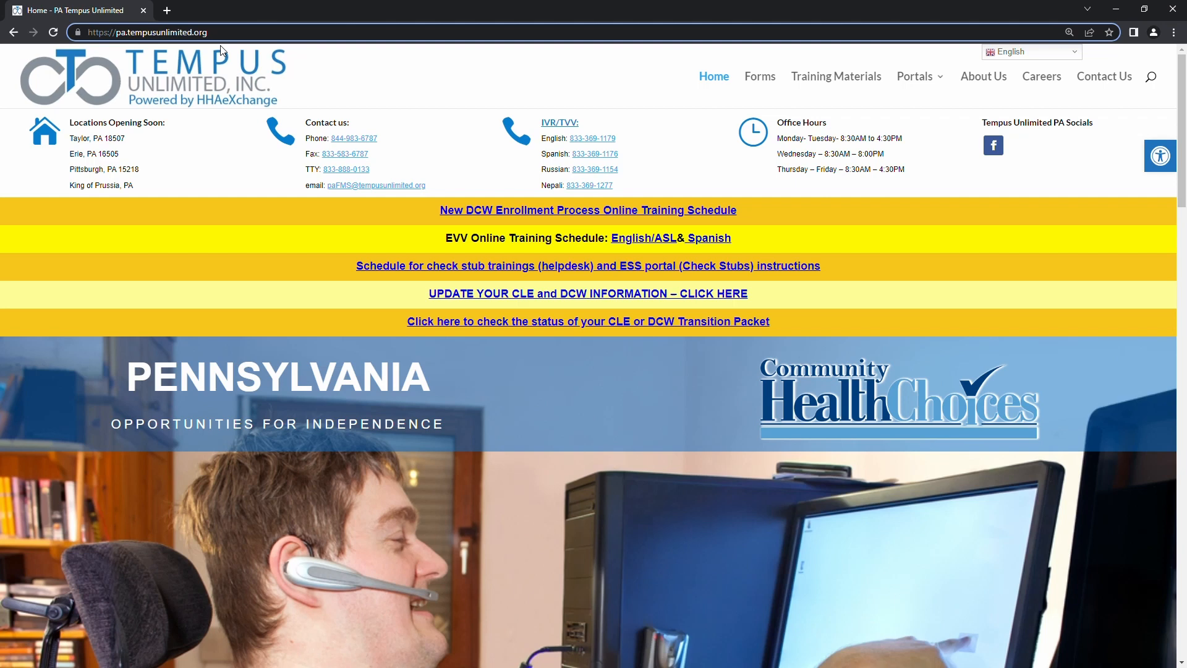
- Navigate from the Portals menu to the ESS Portal (Check Stubs) page
{"action": "left_click", "coordinate": [915, 76]}
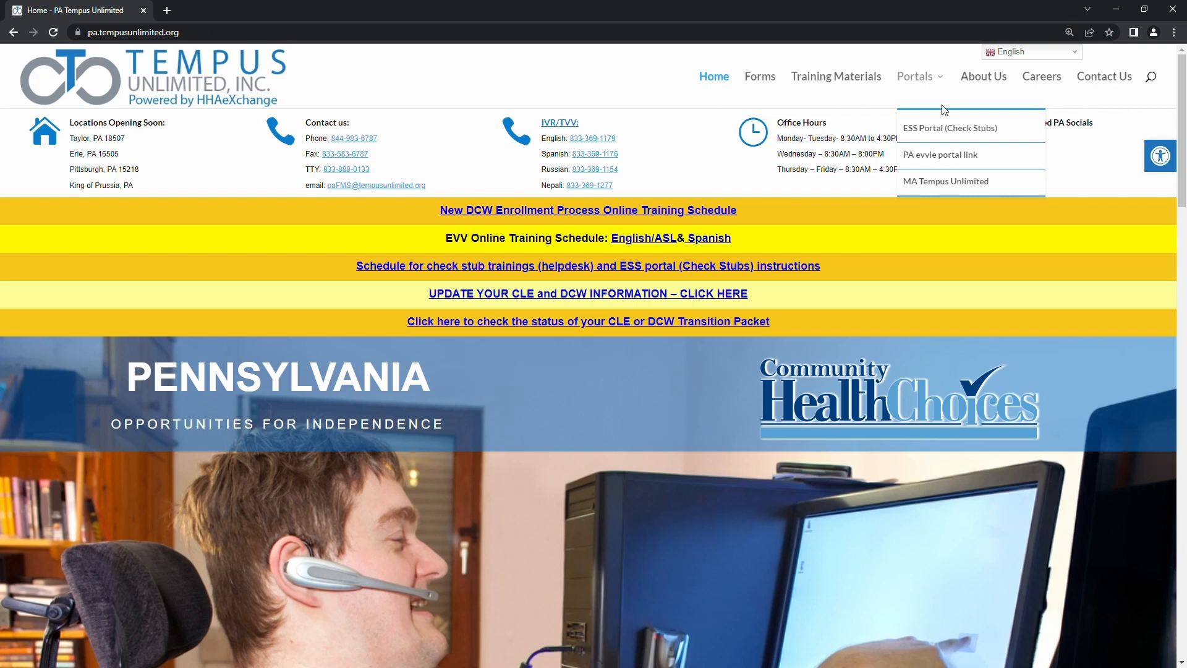
{"action": "left_click", "coordinate": [938, 127]}
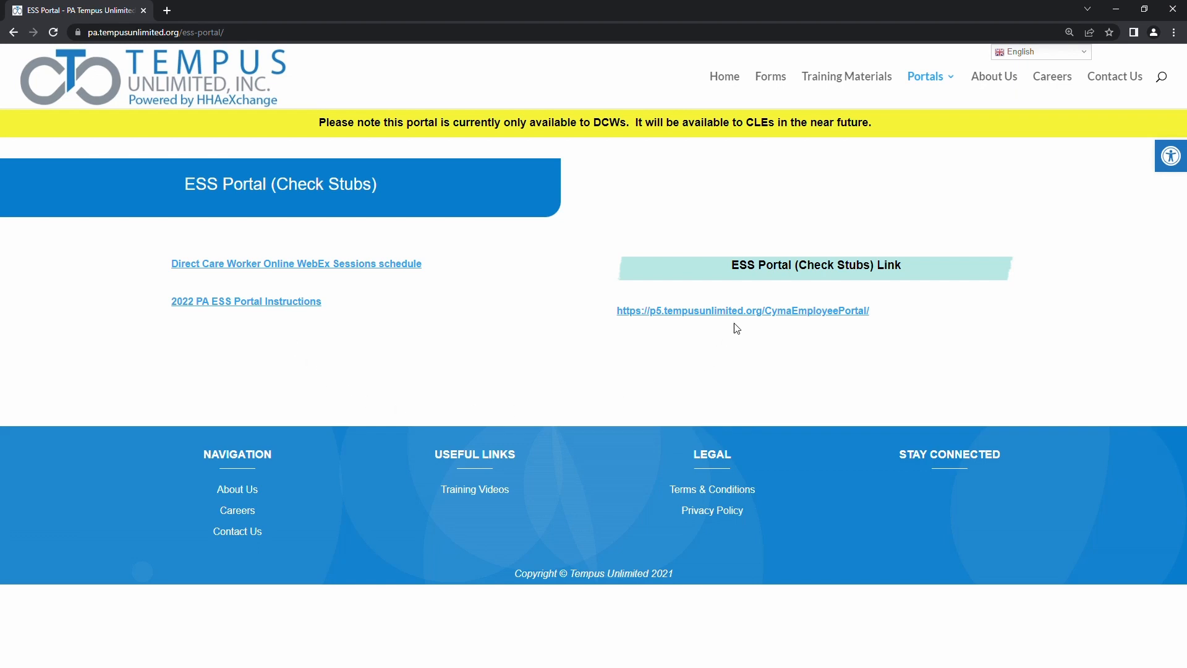
{"action": "mouse_move", "coordinate": [737, 325]}
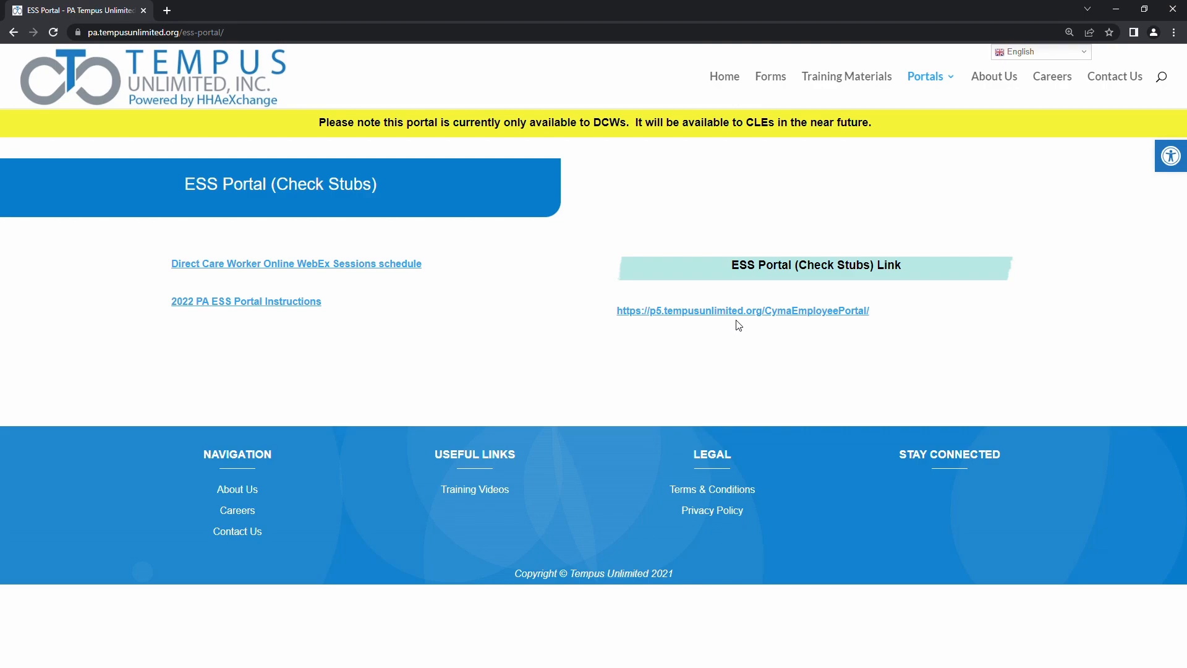
- Reach the Employee Self Service login, choose company PA and enter username 987654 with the default password
{"action": "left_click", "coordinate": [743, 311]}
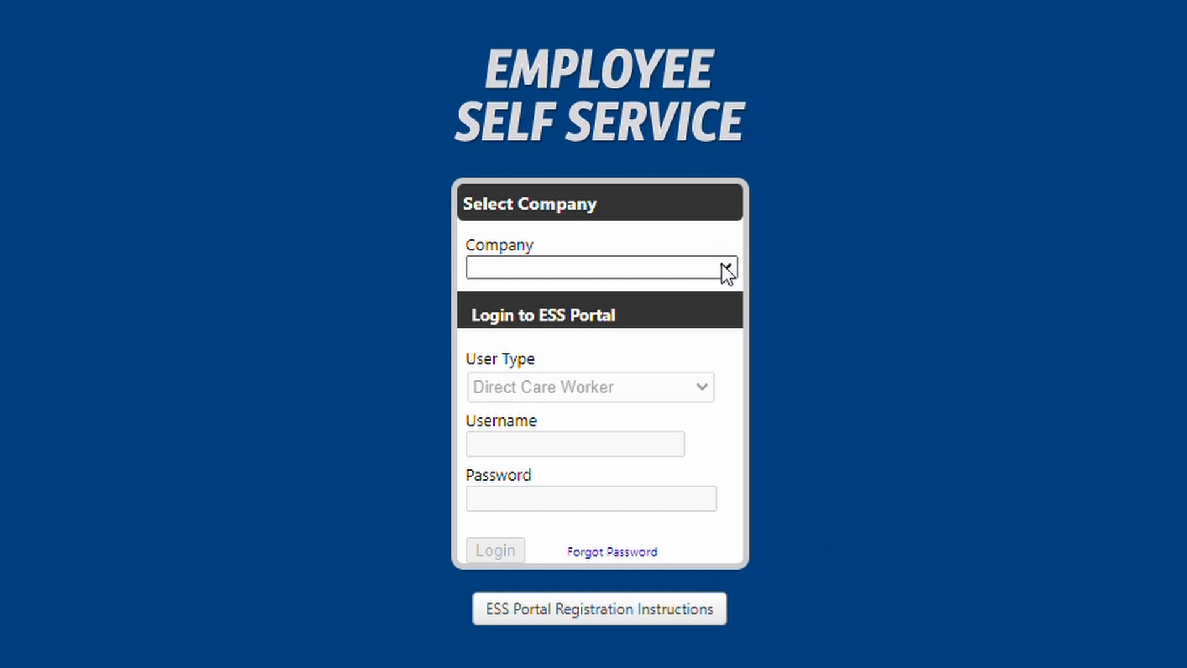
{"action": "left_click", "coordinate": [599, 267]}
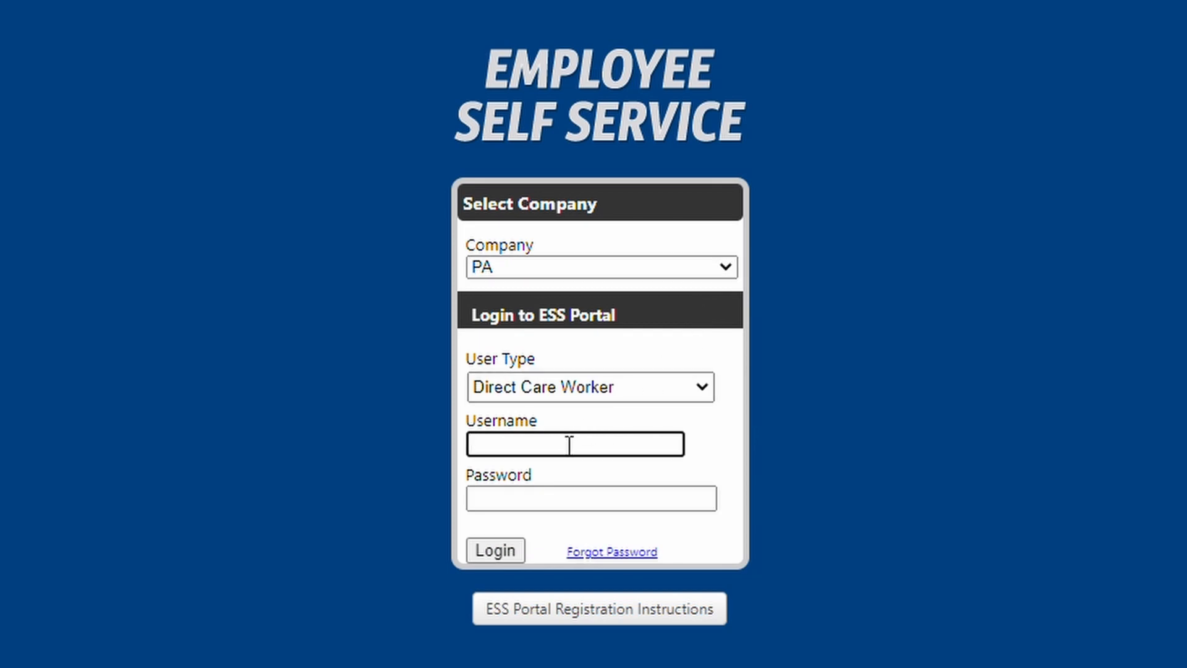
{"action": "type", "text": "987654"}
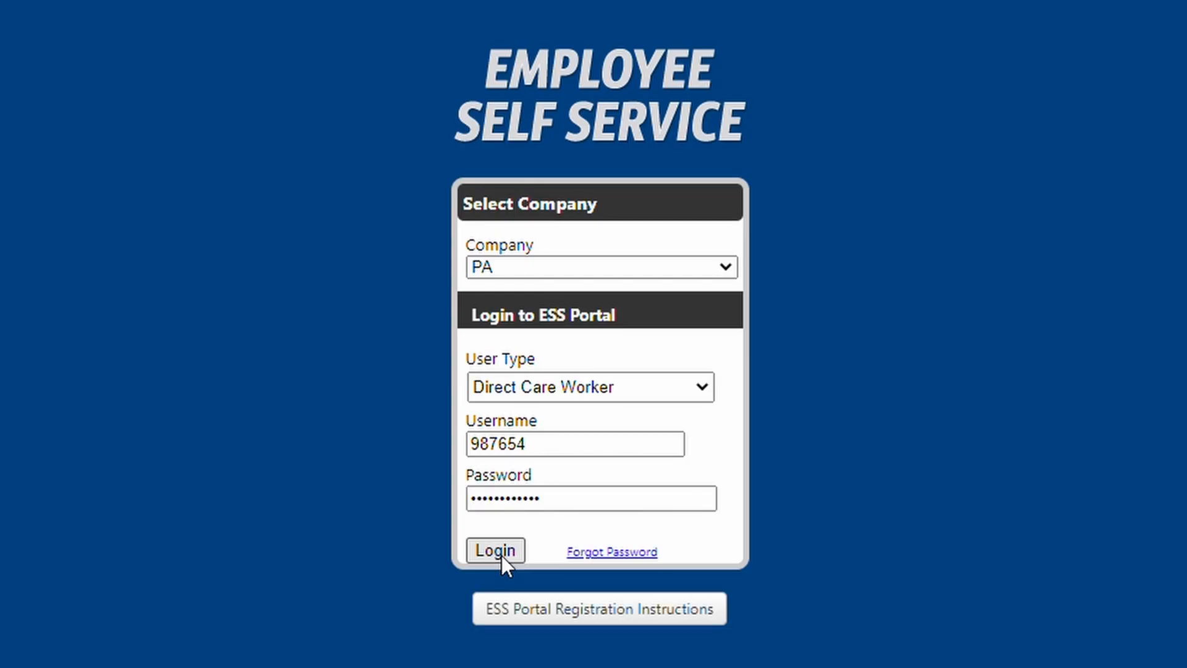
- Log in with the default credentials and submit a new, confirmed password
{"action": "left_click", "coordinate": [495, 549]}
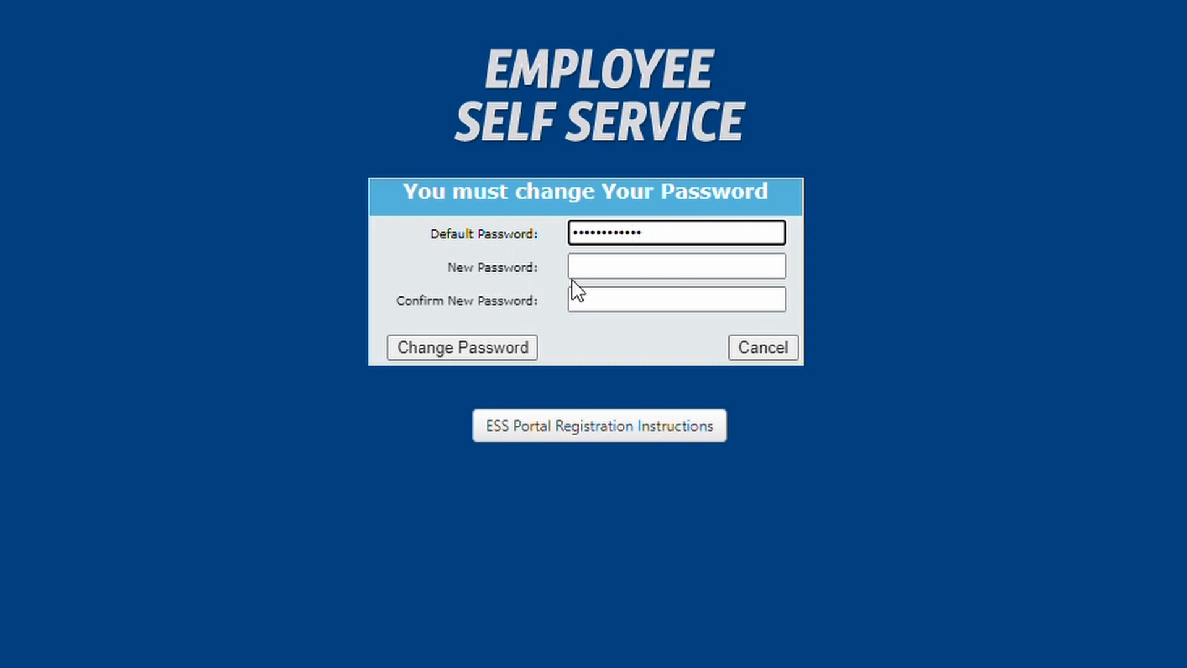
{"action": "left_click", "coordinate": [675, 264]}
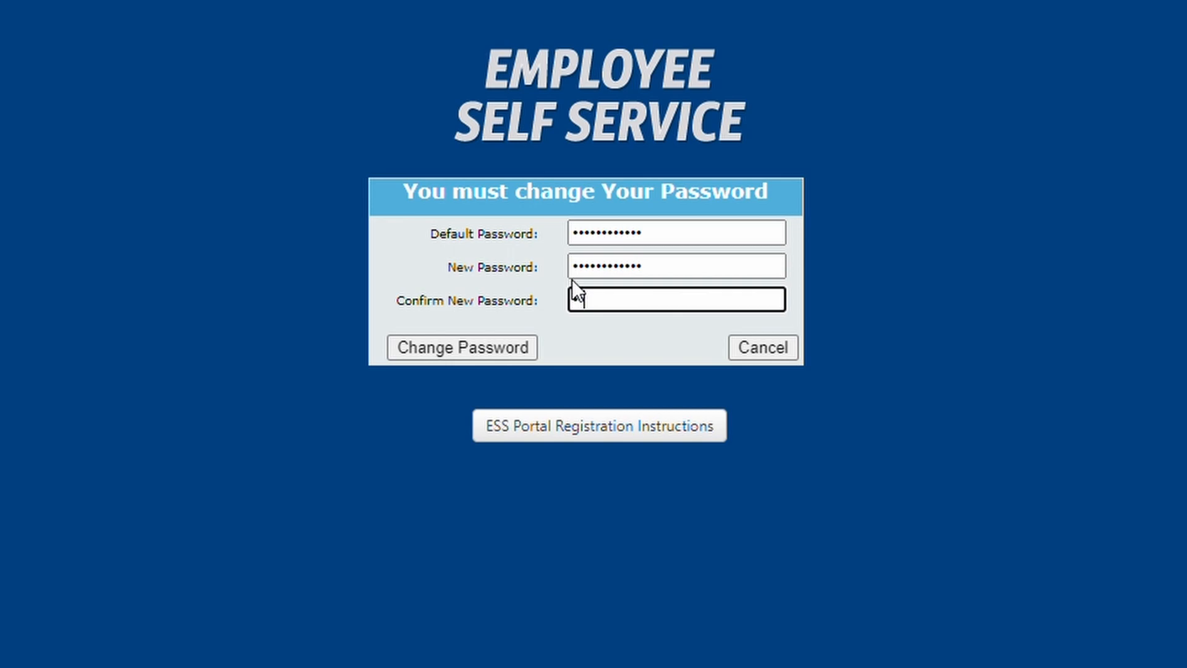
{"action": "type", "text": "••••••"}
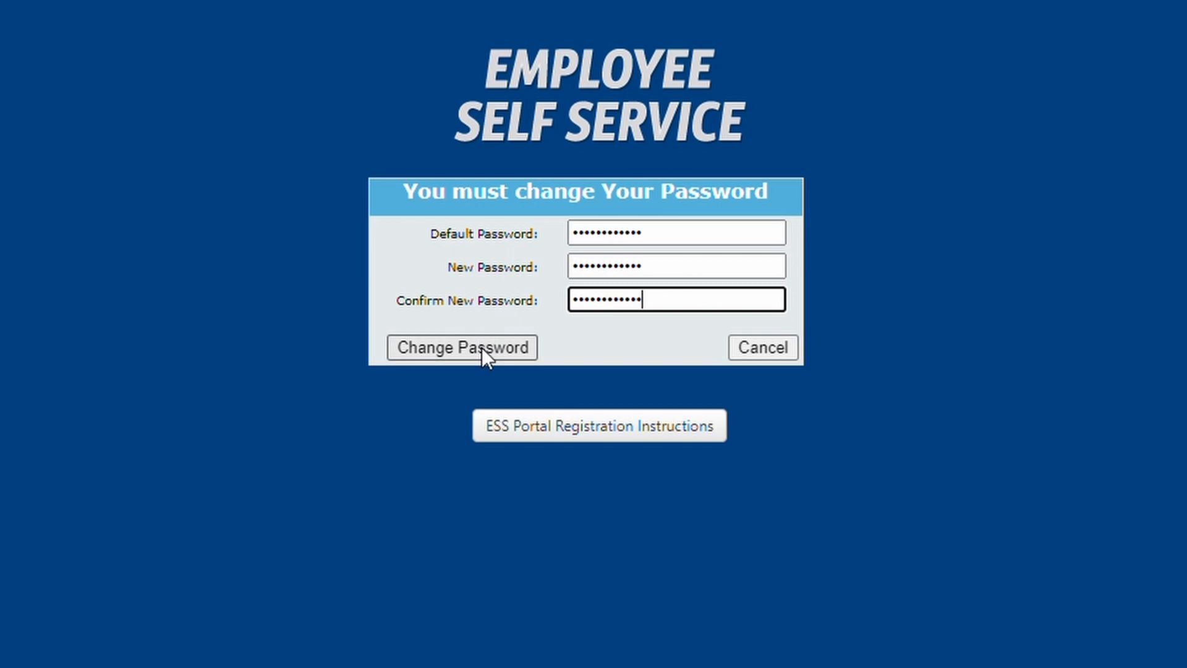
{"action": "left_click", "coordinate": [462, 348]}
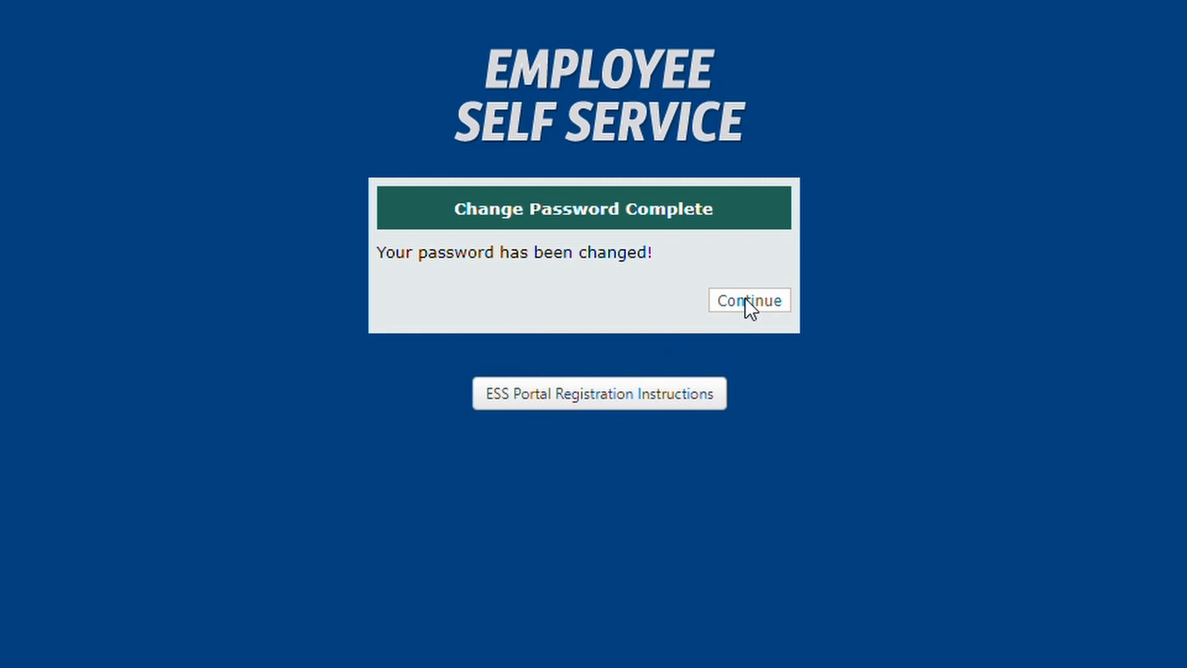
- Continue past the confirmation and log in again for company PA with the new password
{"action": "left_click", "coordinate": [747, 299]}
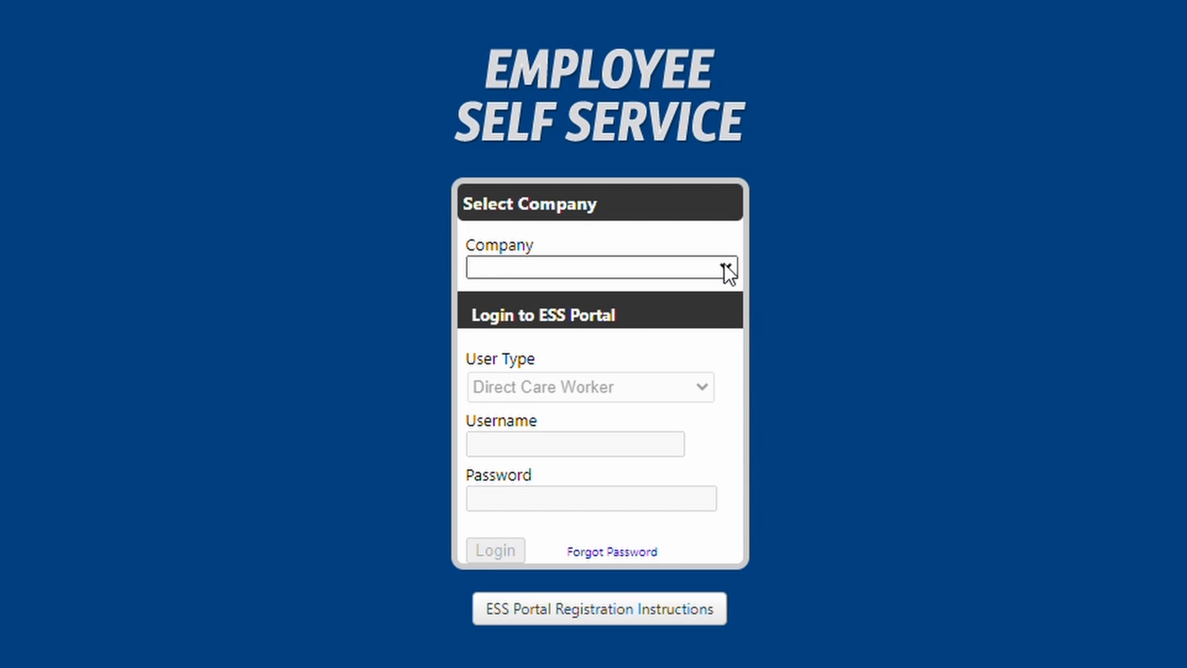
{"action": "left_click", "coordinate": [598, 267]}
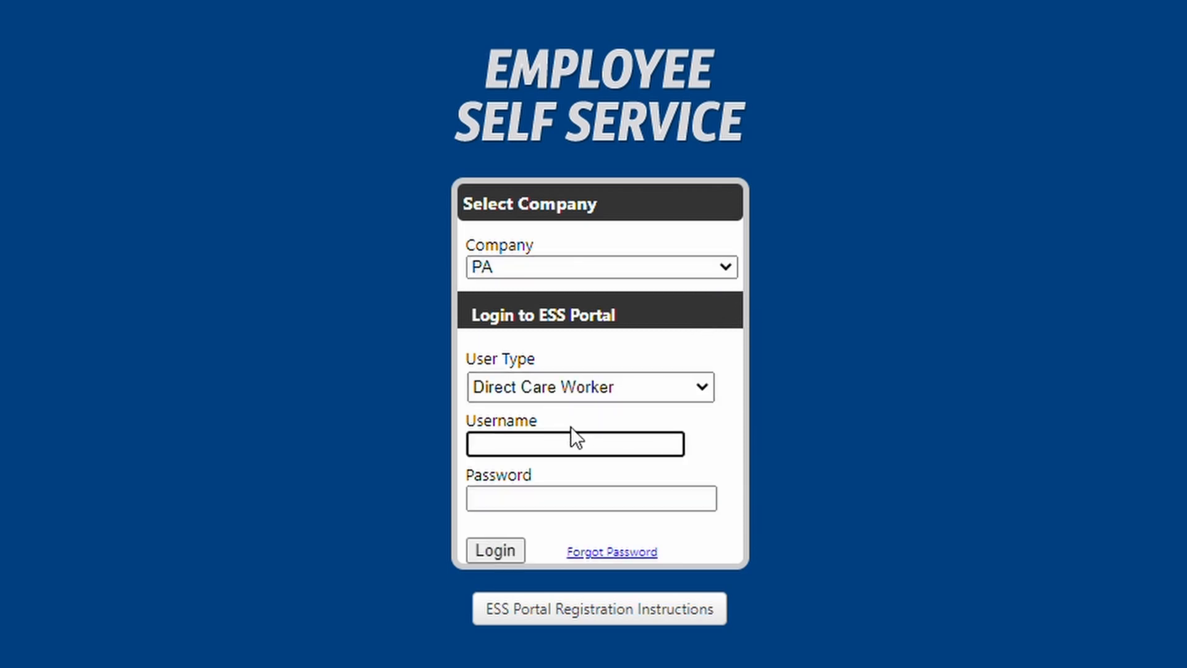
{"action": "type", "text": "987654"}
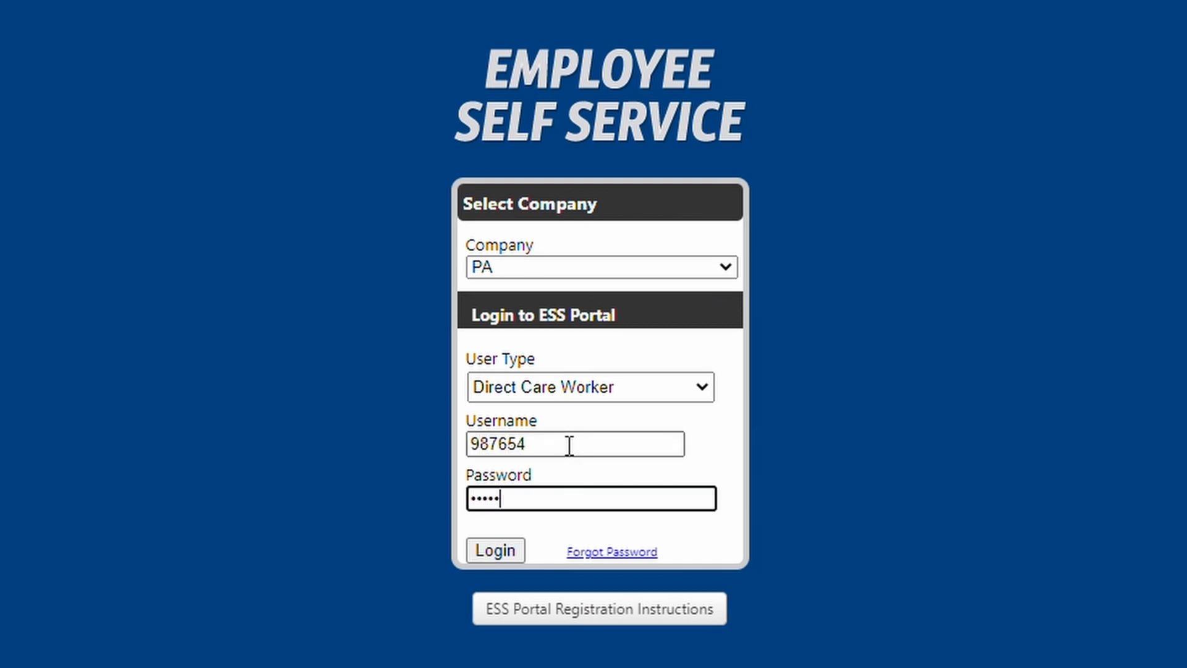
{"action": "type", "text": "•••••"}
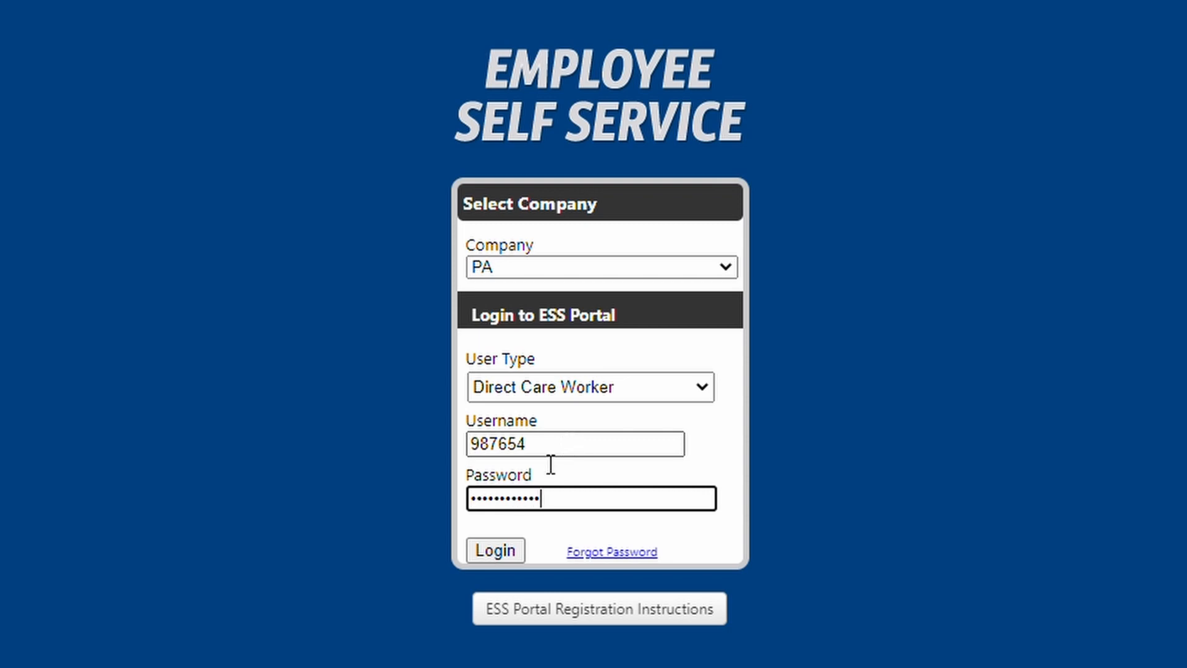
{"action": "left_click", "coordinate": [495, 549]}
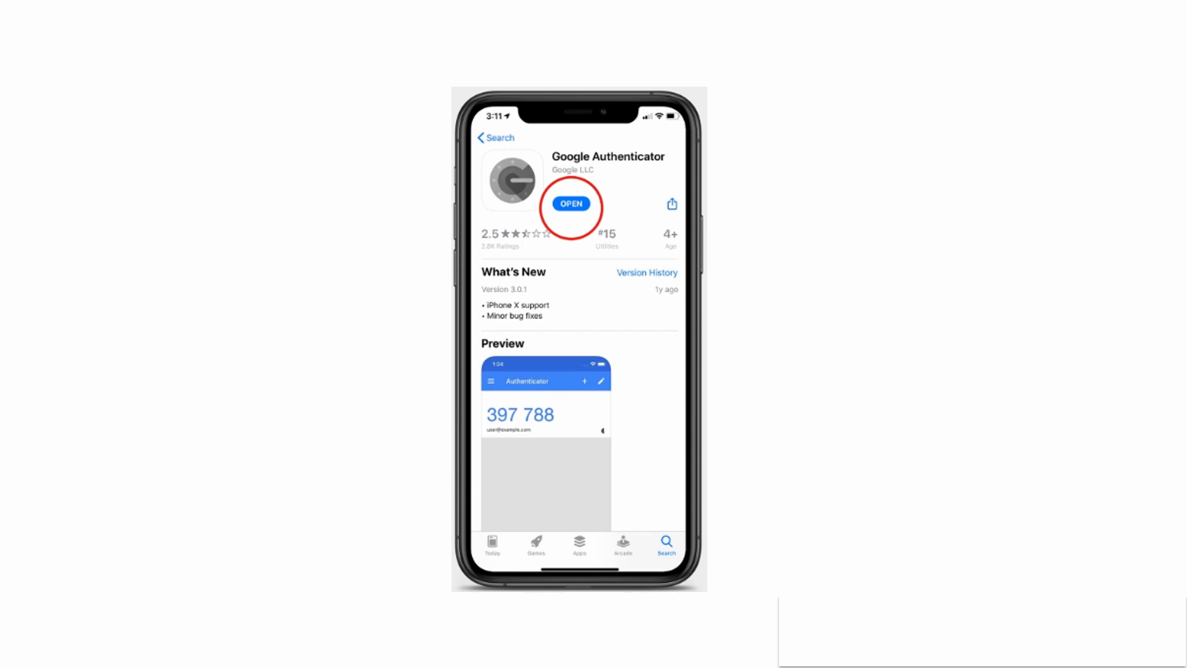
- Launch Google Authenticator from its App Store listing to reach the welcome screen
{"action": "left_click", "coordinate": [571, 204]}
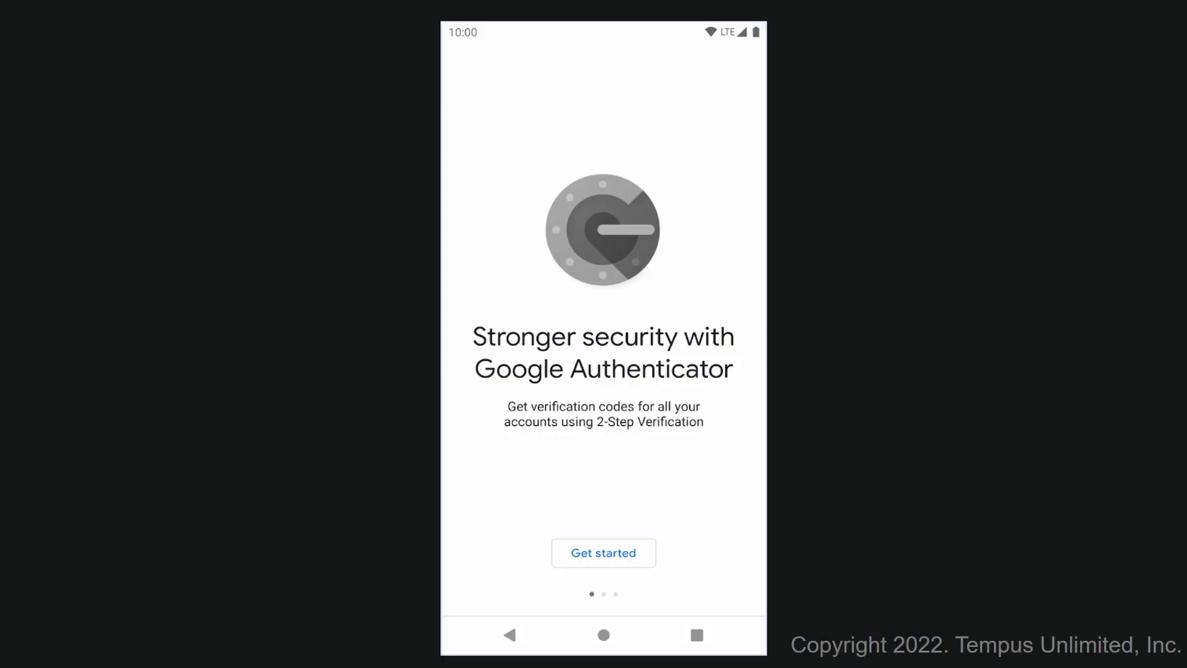
- Begin Get started in Google Authenticator while the portal's two-factor QR code is shown
{"action": "left_click", "coordinate": [604, 553]}
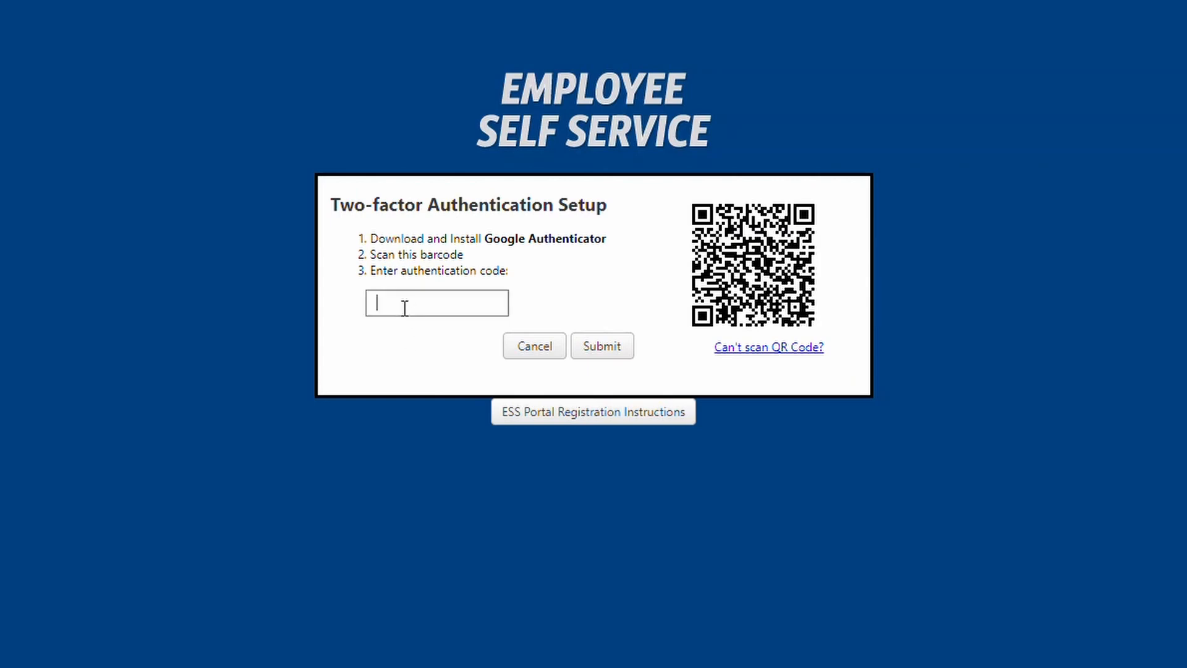
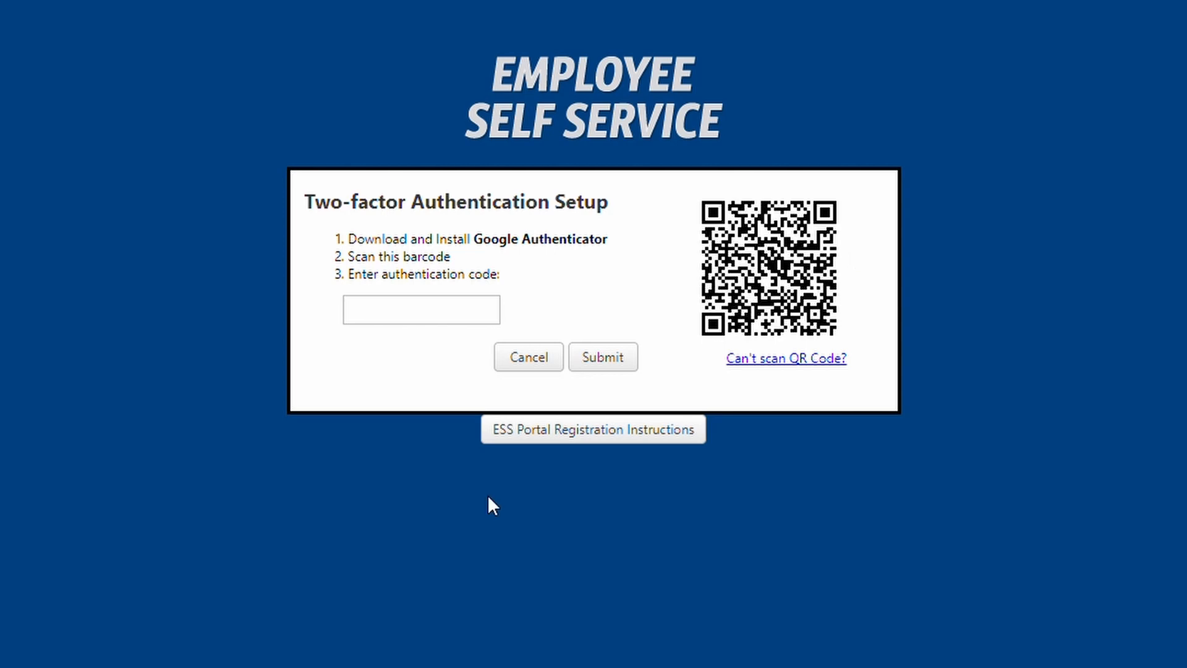
- View the Two-factor Authentication Setup QR code and the 'Can't scan QR code?' option
{"action": "mouse_move", "coordinate": [811, 363]}
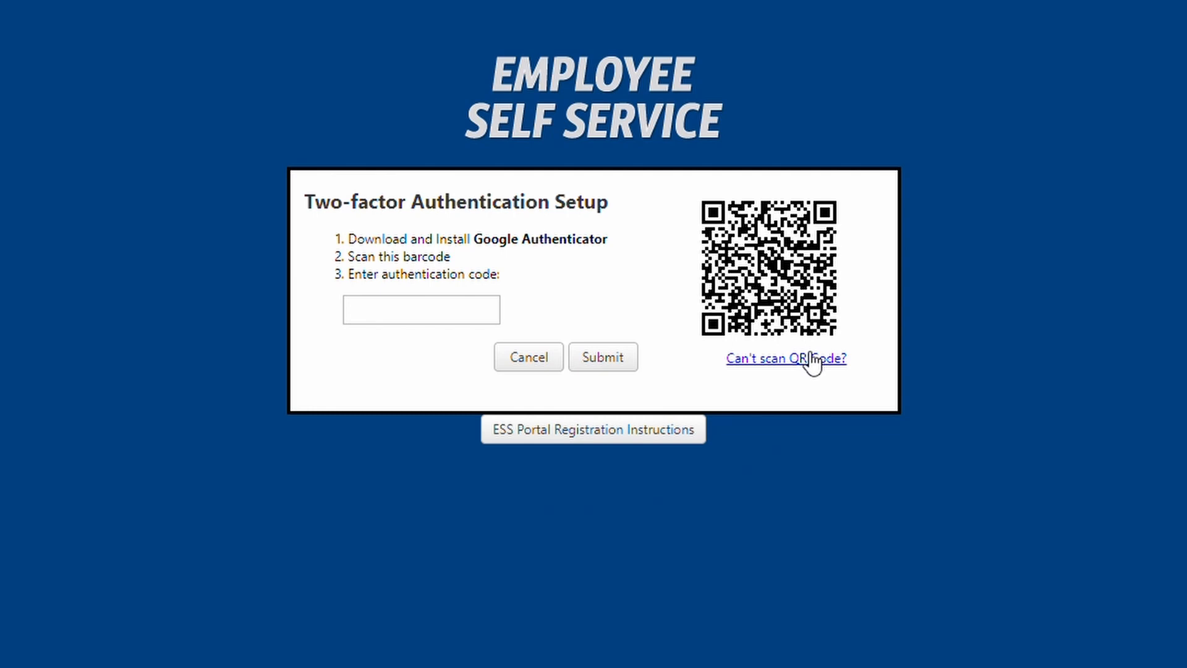
{"action": "left_click", "coordinate": [785, 358]}
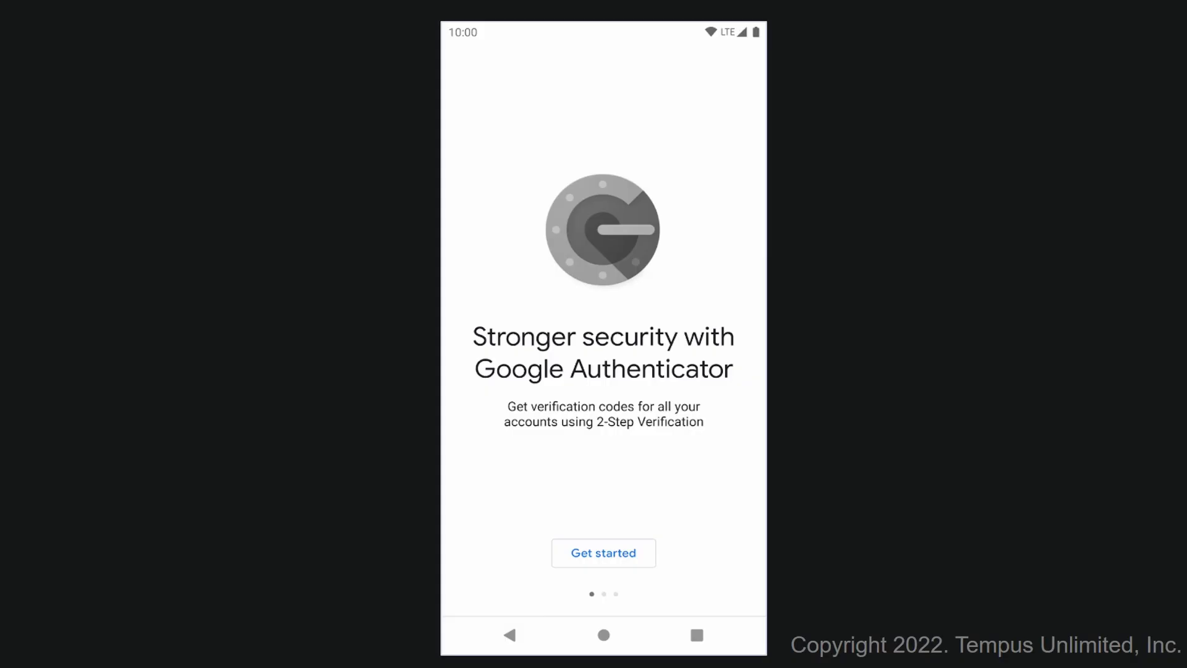
- Begin adding an account in Google Authenticator via Get started
{"action": "left_click", "coordinate": [603, 552]}
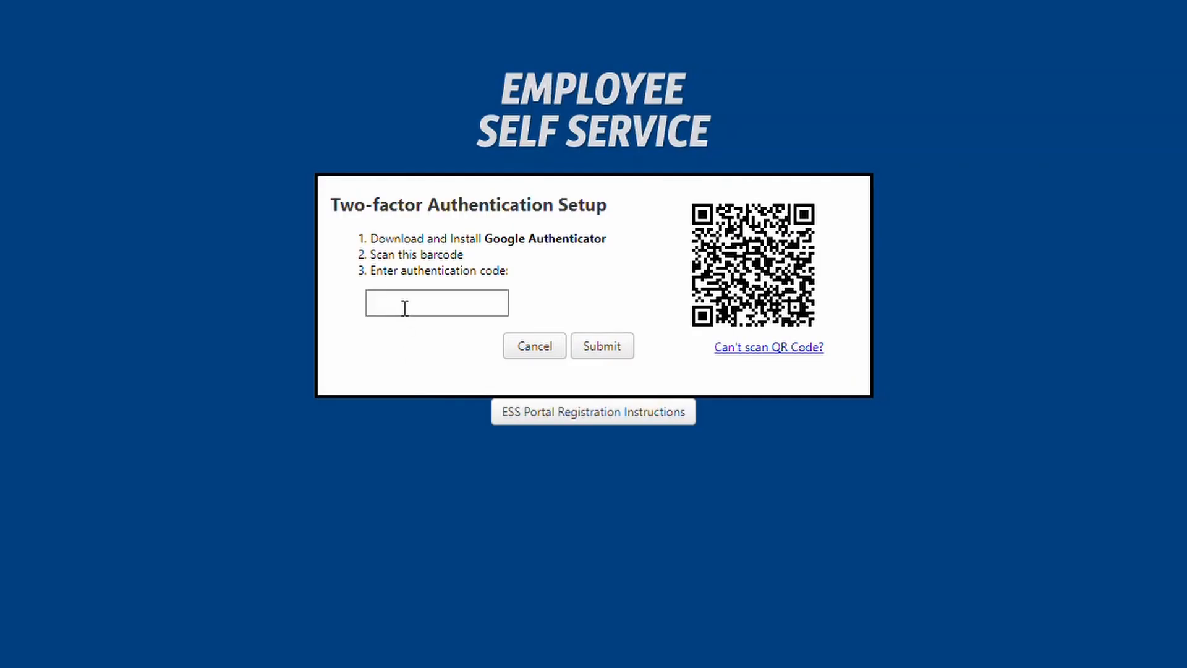
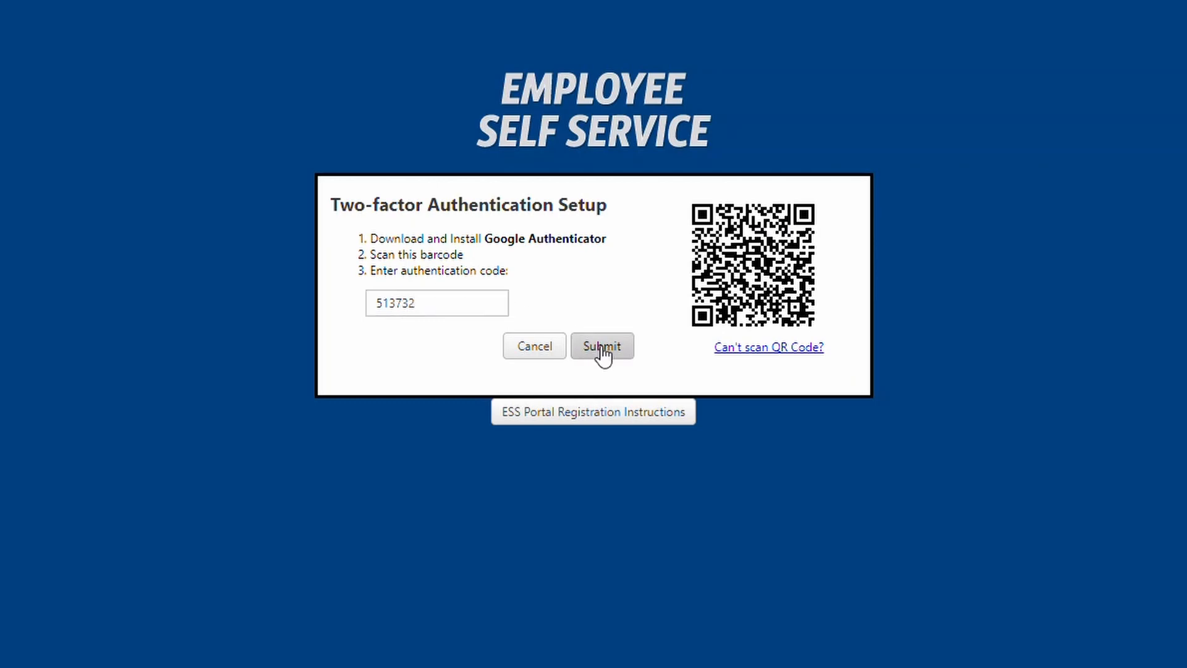
{"action": "left_click", "coordinate": [601, 346]}
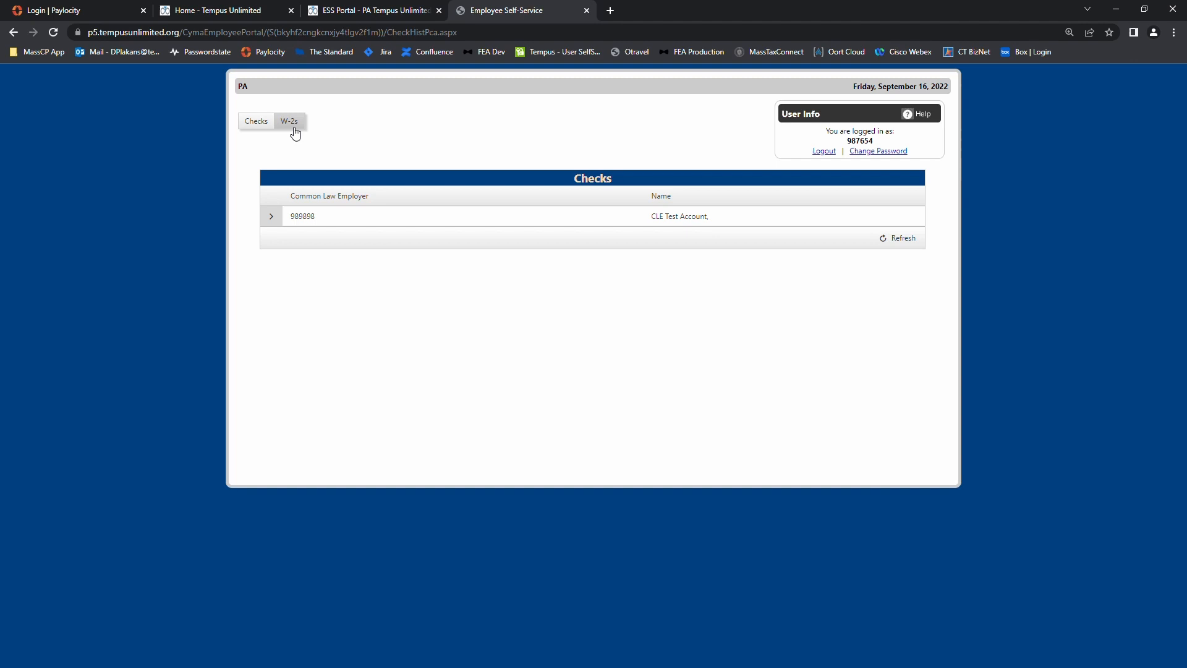
{"action": "mouse_move", "coordinate": [536, 157]}
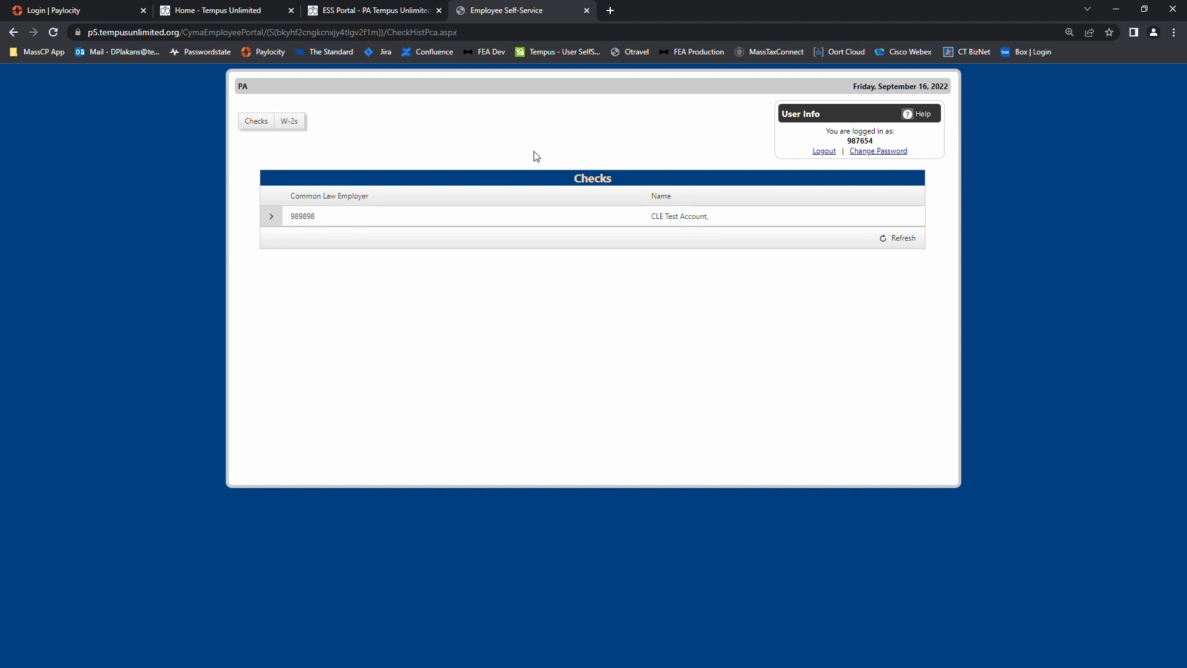
{"action": "mouse_move", "coordinate": [564, 165]}
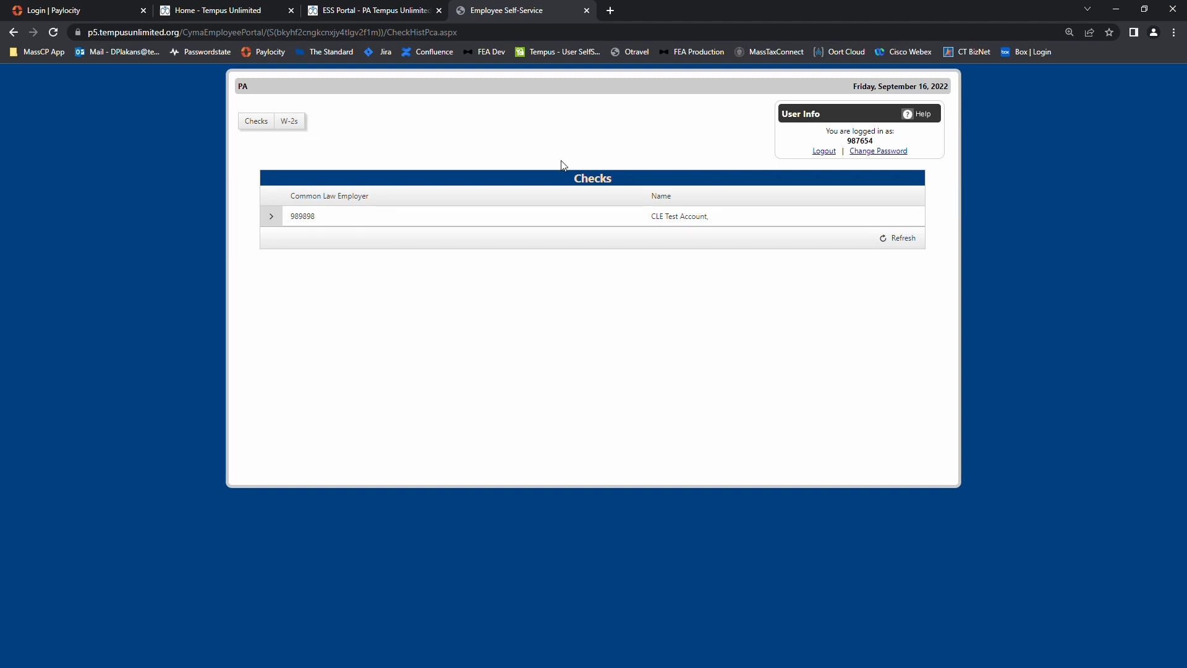
{"action": "mouse_move", "coordinate": [386, 198]}
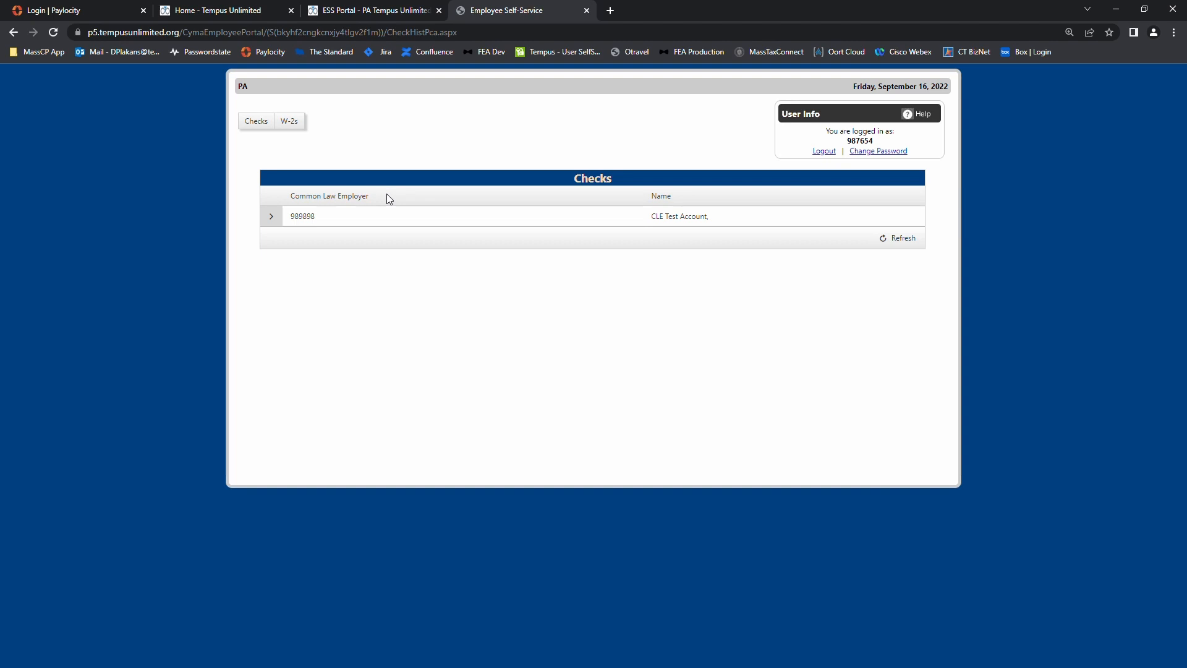
{"action": "mouse_move", "coordinate": [739, 201]}
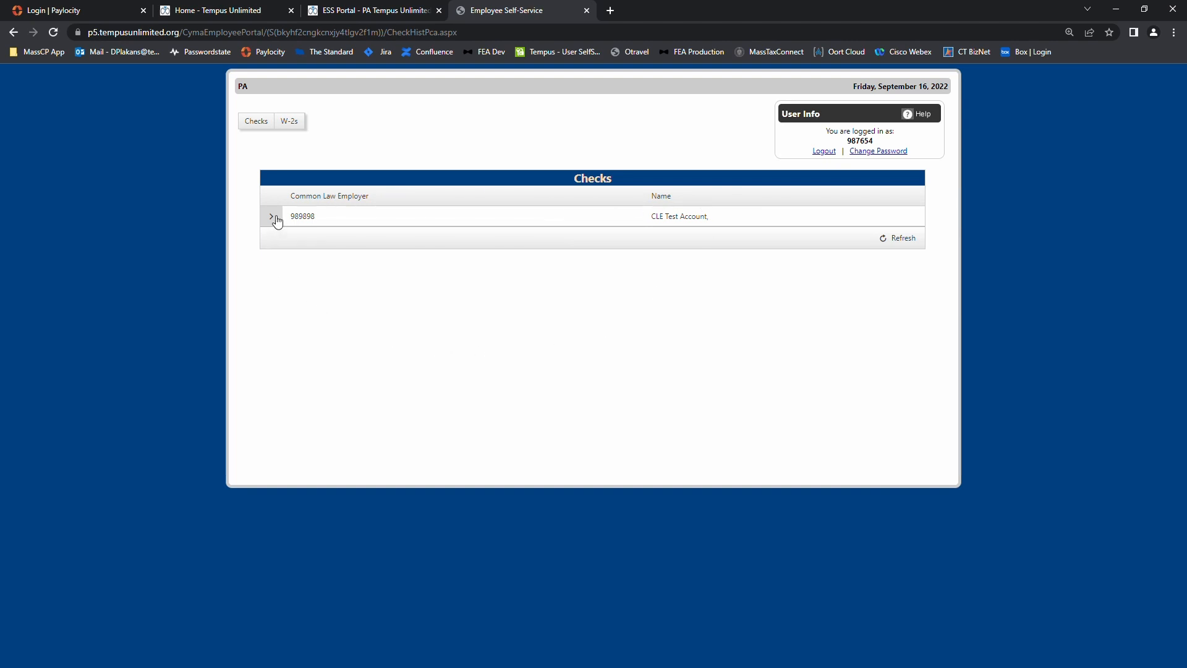
- Expand the Common Law Employer 989898 row to show its check records
{"action": "left_click", "coordinate": [270, 217]}
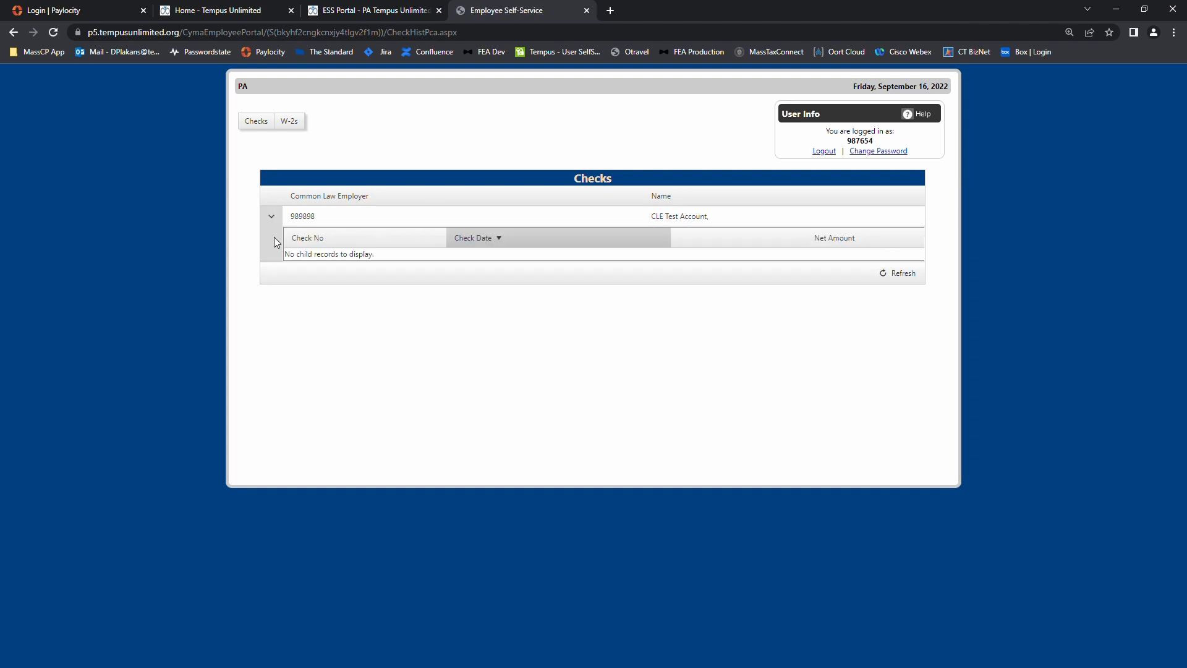
{"action": "mouse_move", "coordinate": [780, 265]}
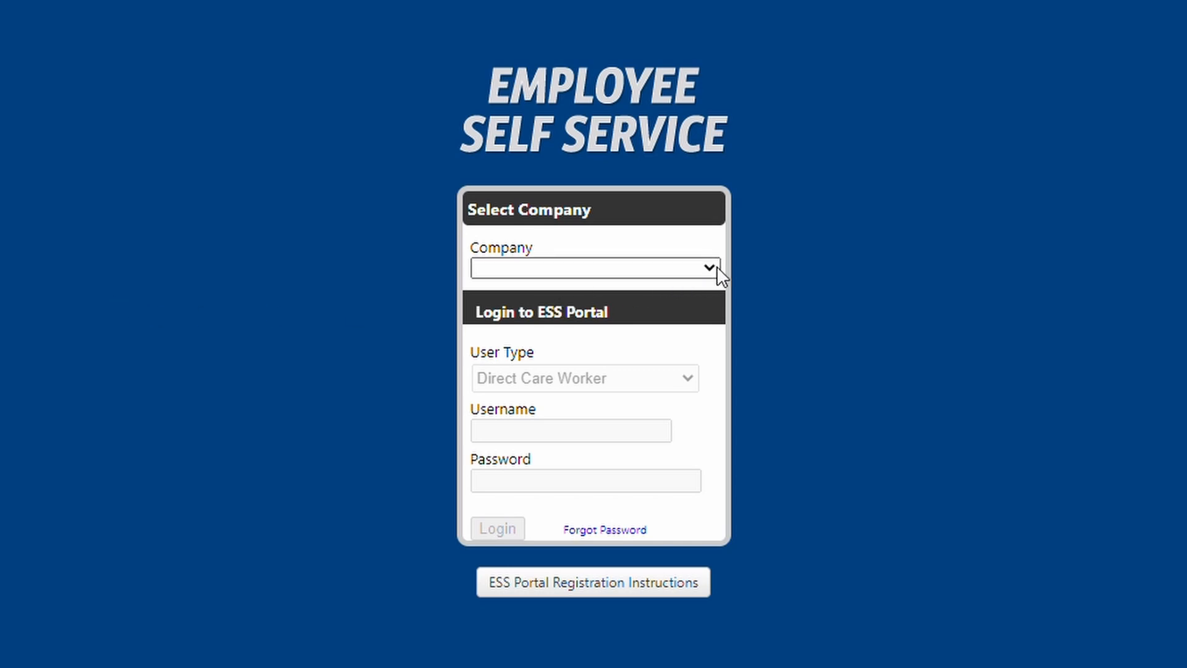
- Log in to company PA with the username and the newly changed password
{"action": "left_click", "coordinate": [592, 267]}
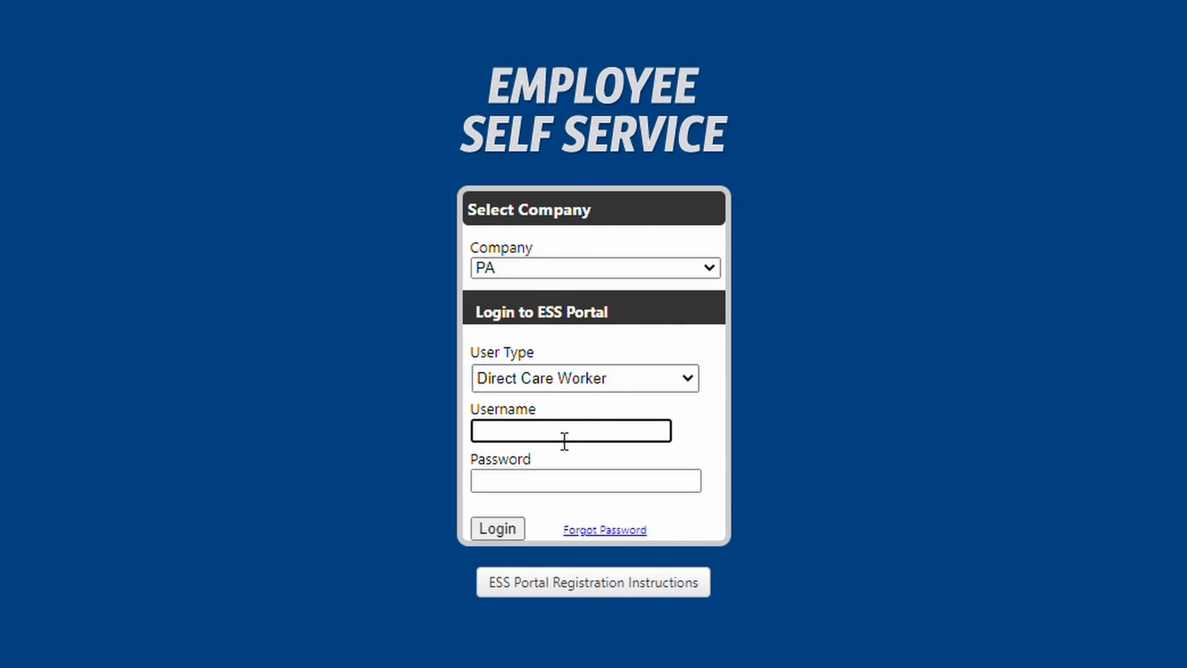
{"action": "type", "text": "987654"}
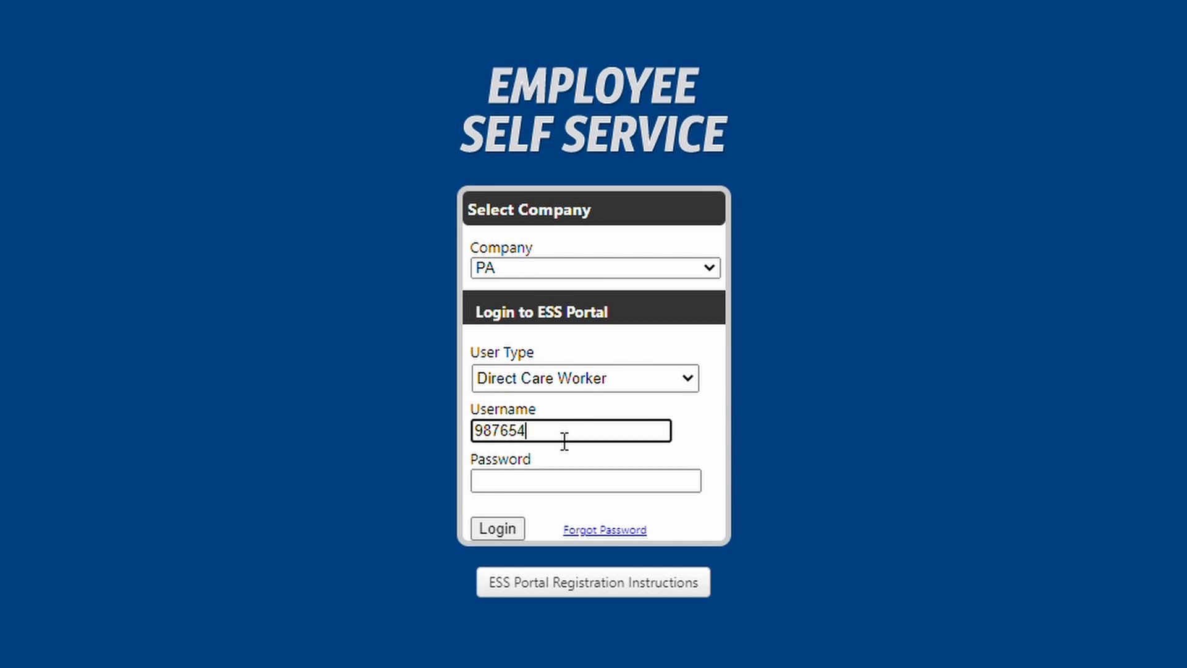
{"action": "type", "text": "•••"}
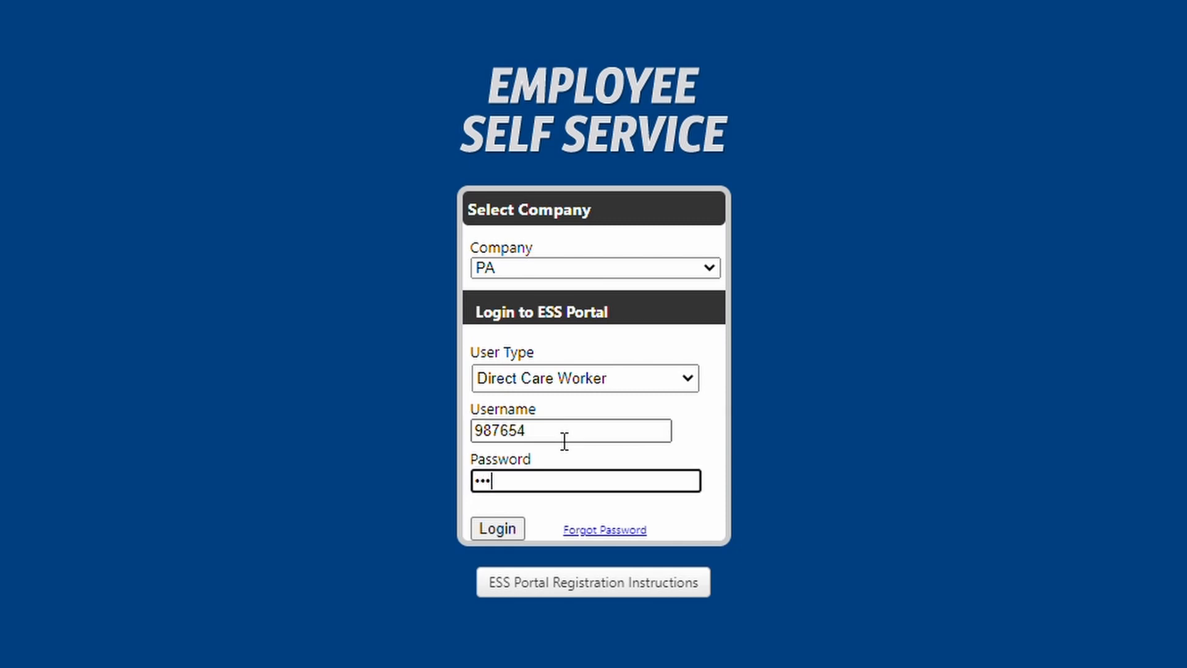
{"action": "type", "text": "password"}
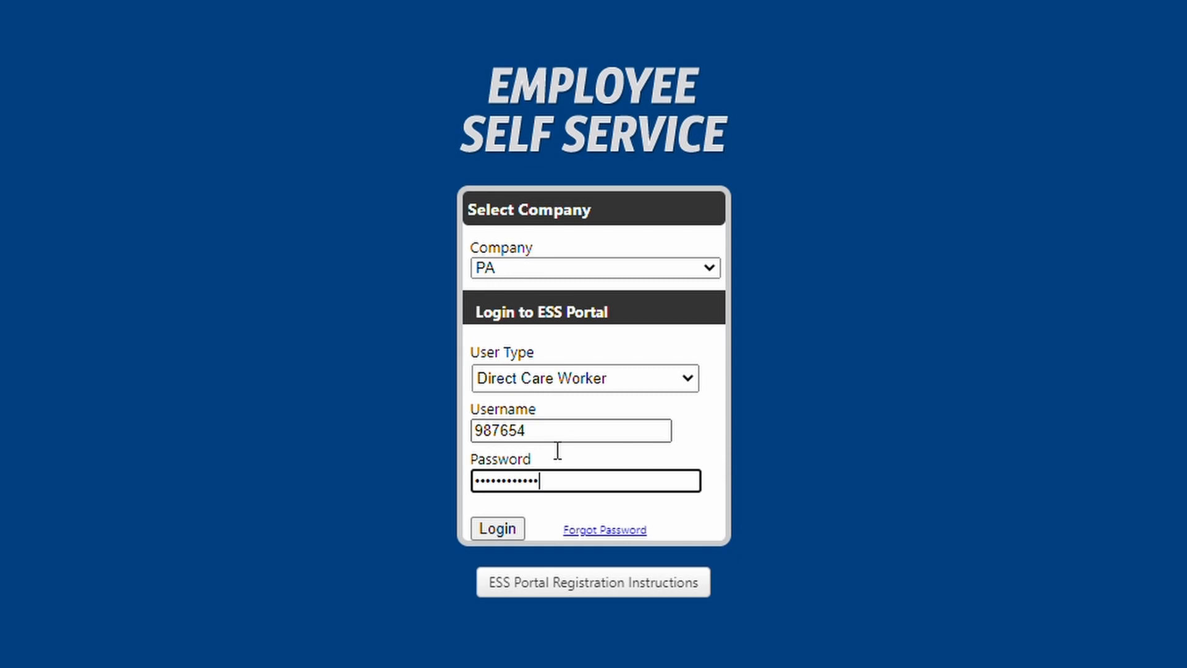
{"action": "left_click", "coordinate": [497, 528]}
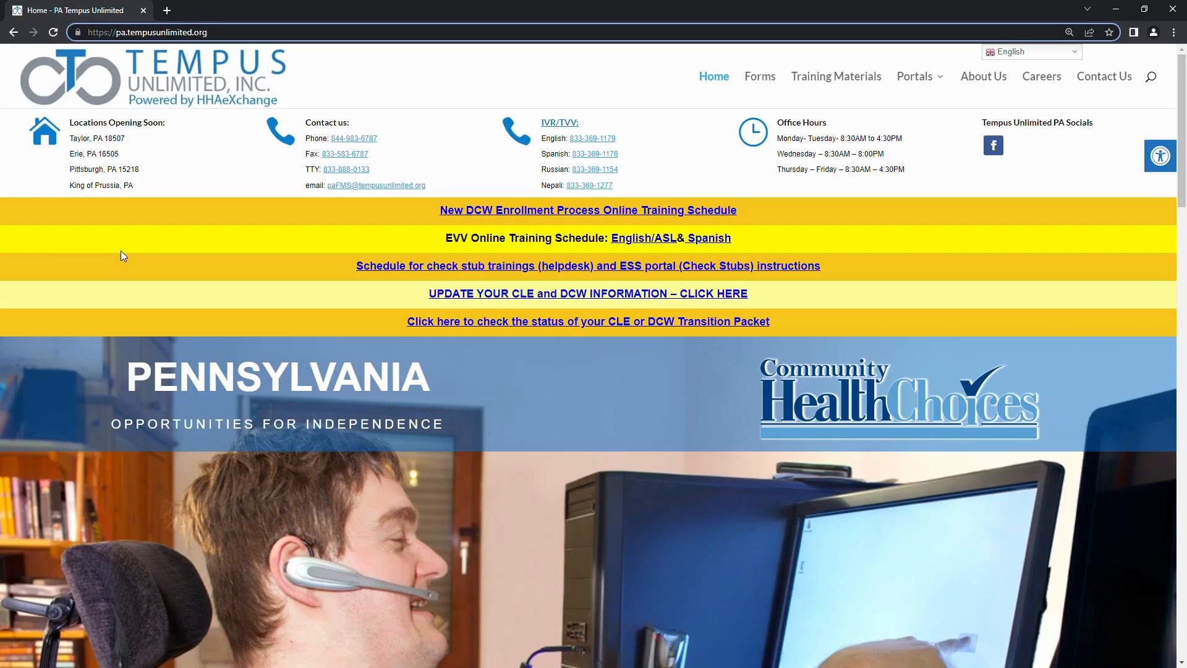
{"action": "mouse_move", "coordinate": [96, 47]}
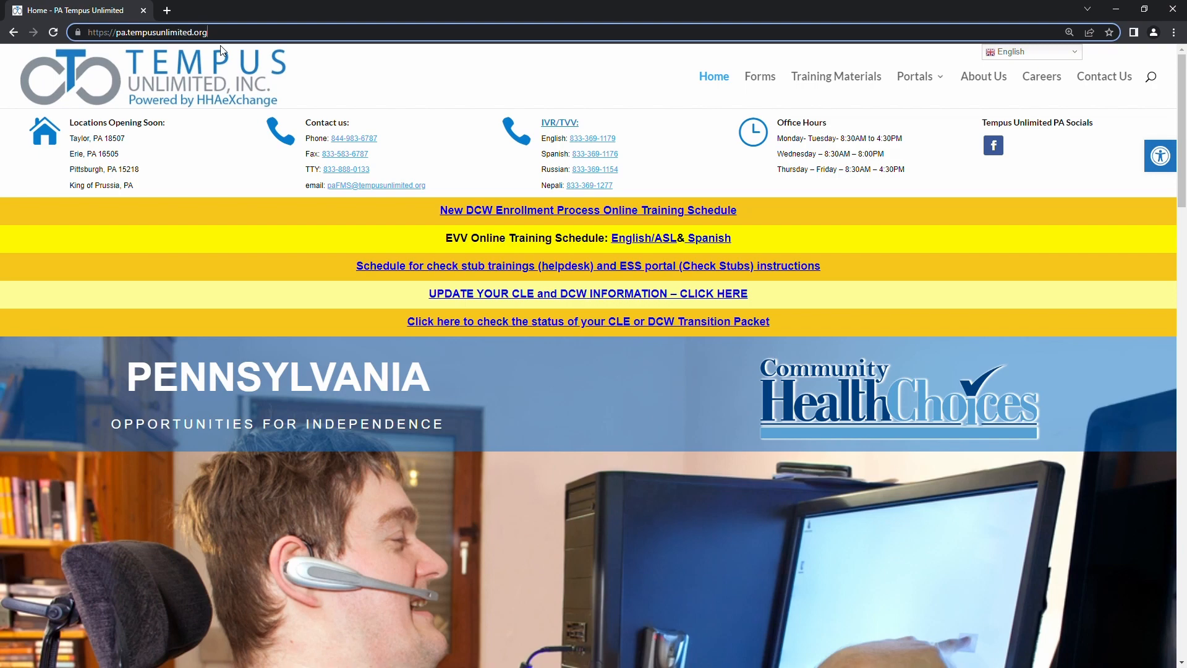
{"action": "mouse_move", "coordinate": [939, 107]}
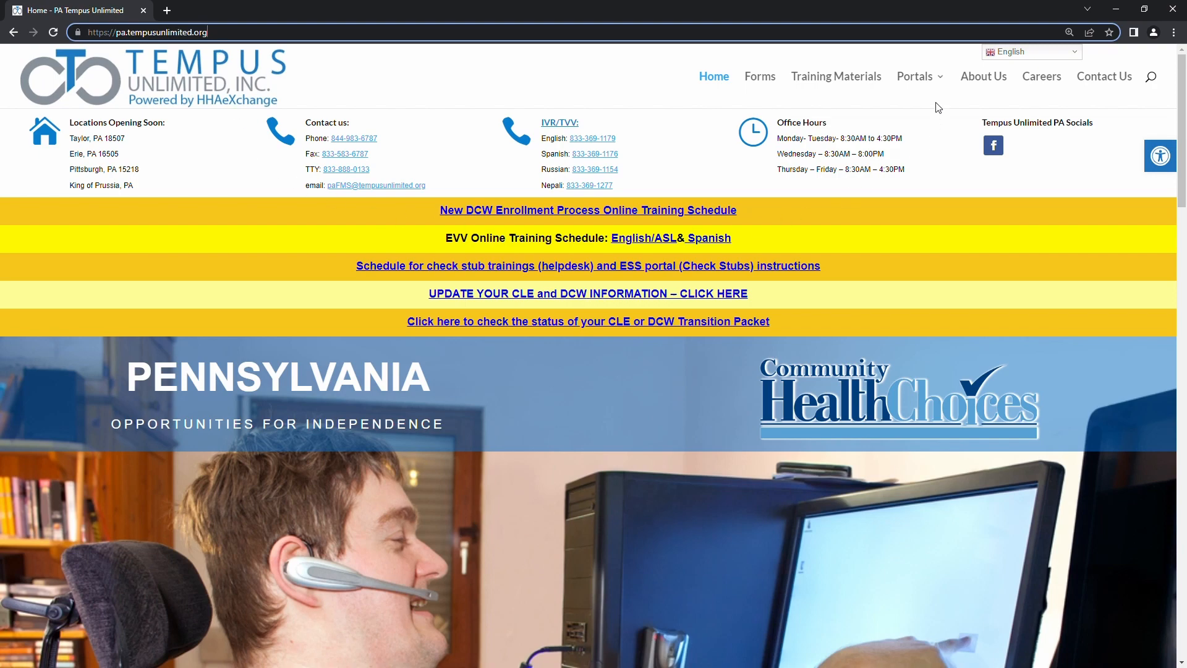